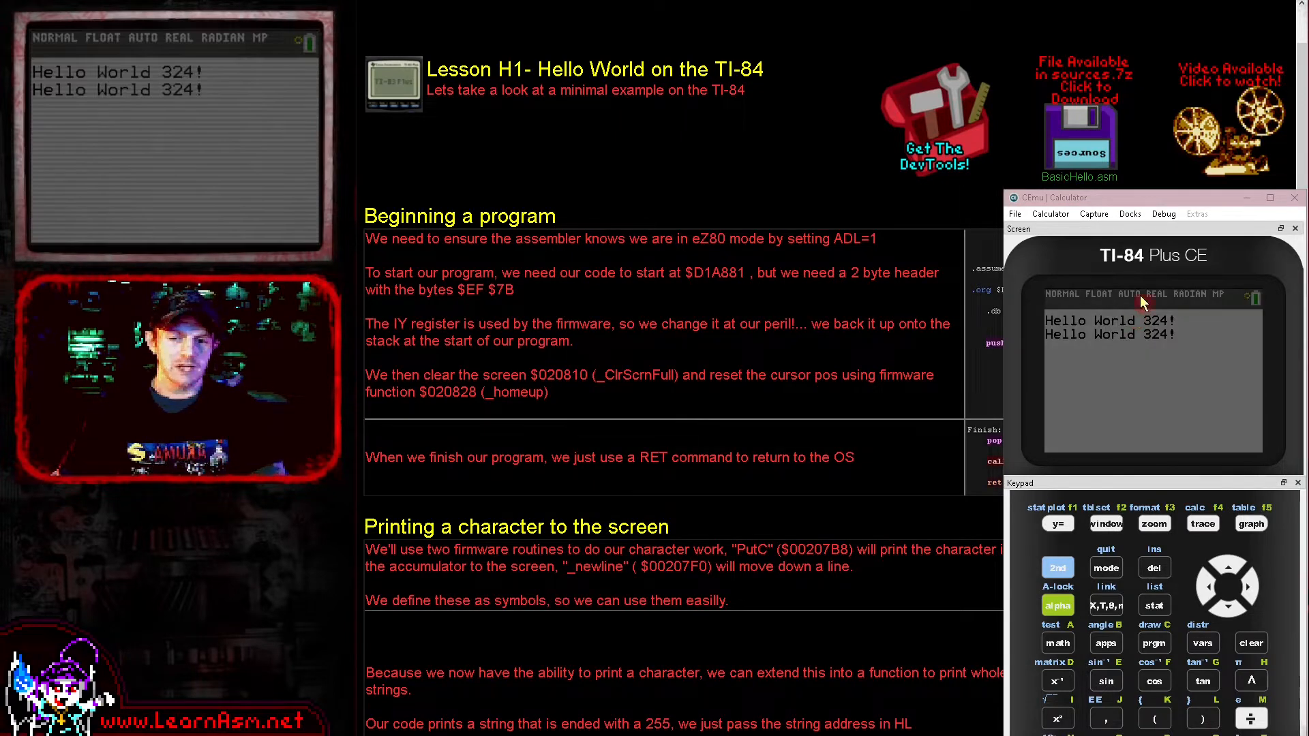
mouse_move(1208, 208)
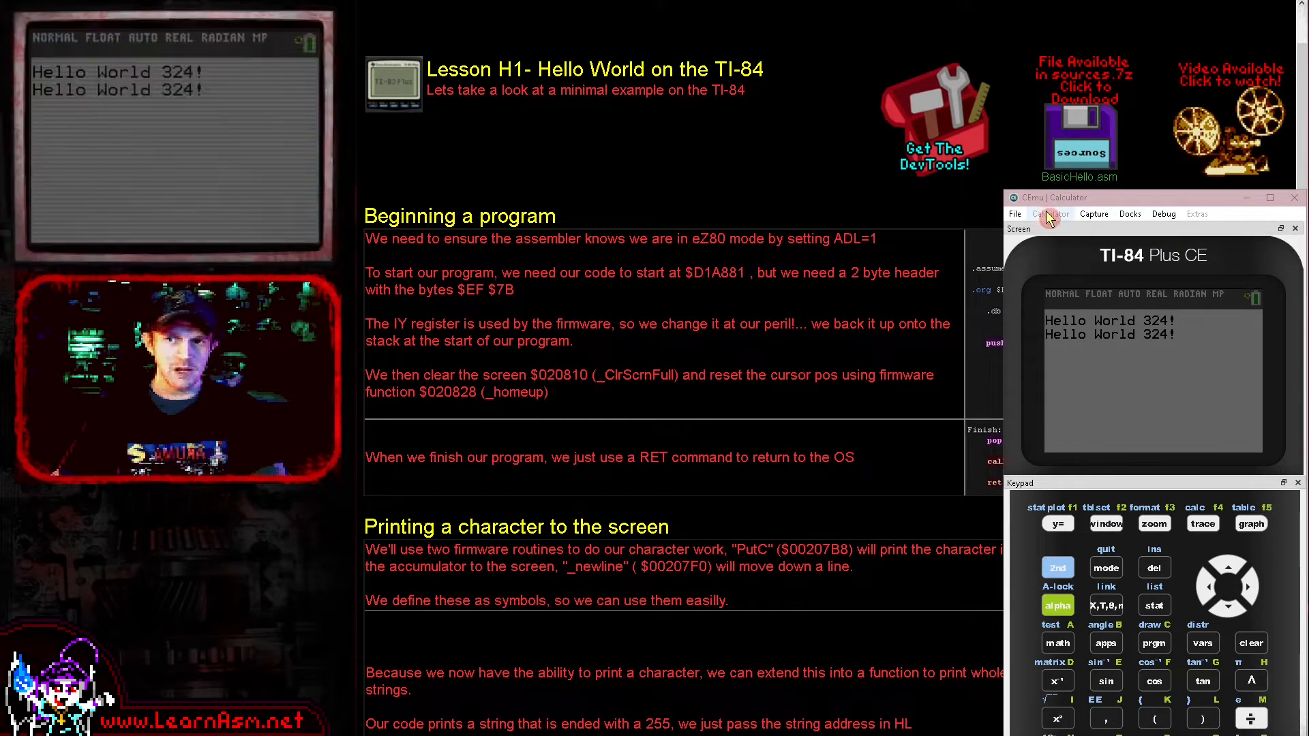
mouse_move(1118, 189)
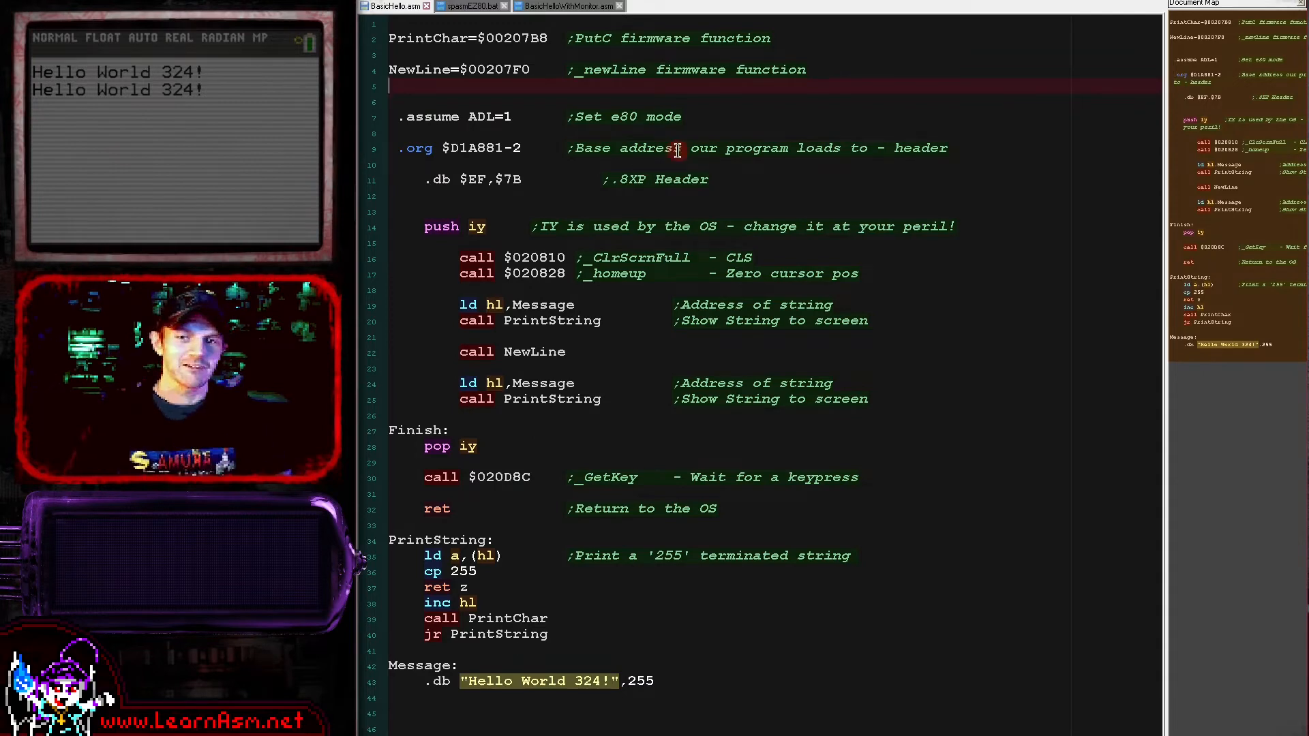
mouse_move(555, 183)
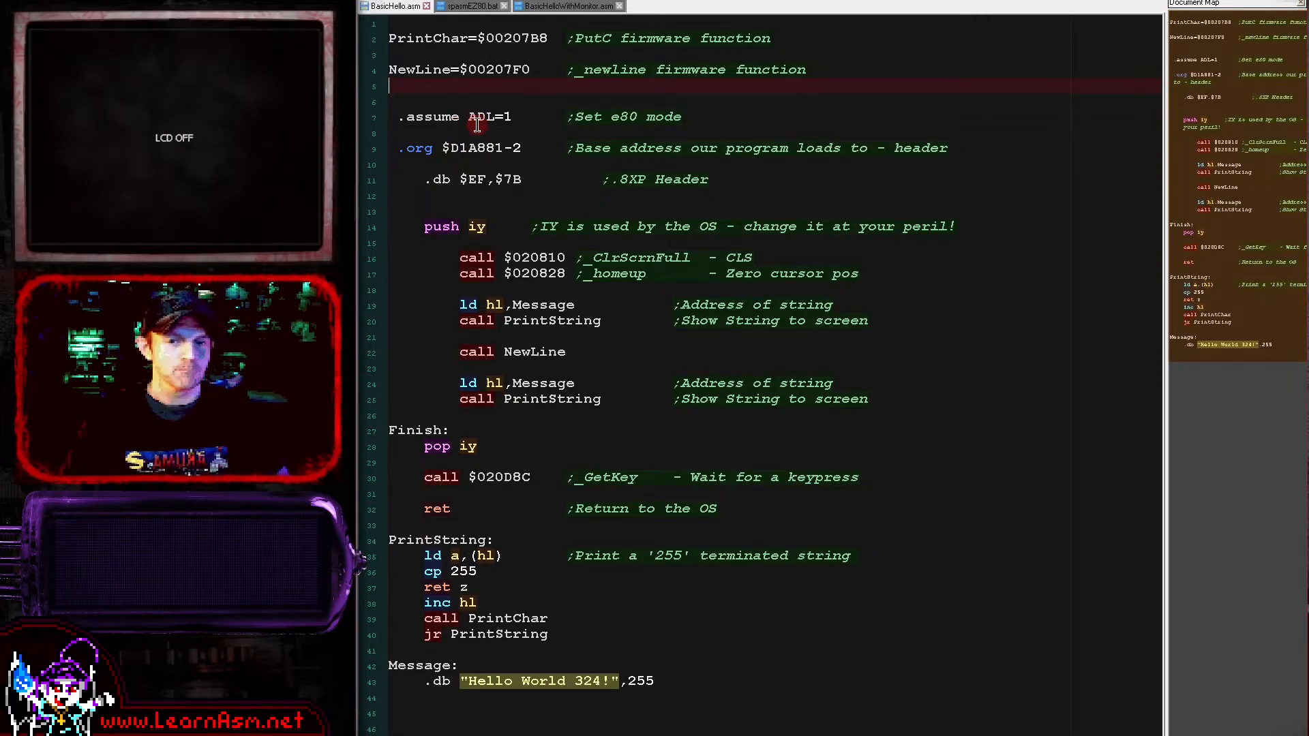
mouse_move(484, 174)
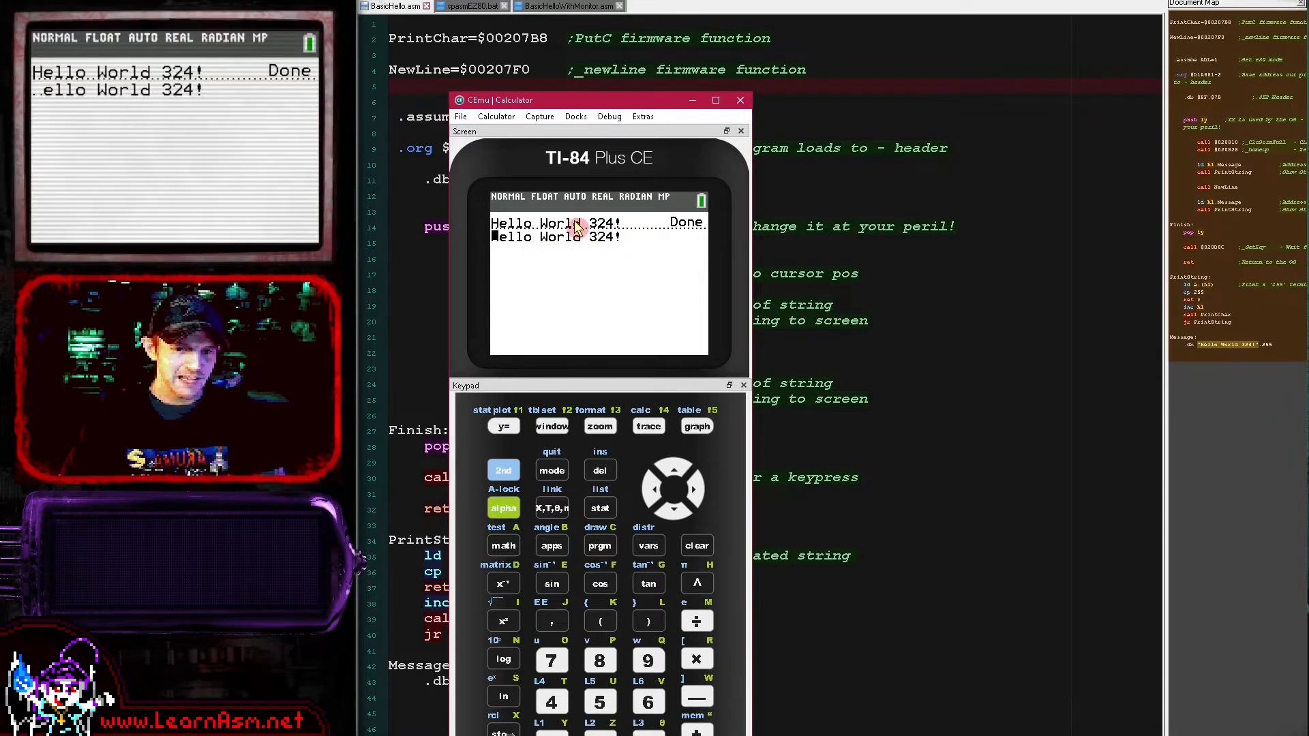
Step: Return to the BasicHello.asm source in Notepad++ after viewing the Hello World 324! output in CEmu
left_click(741, 101)
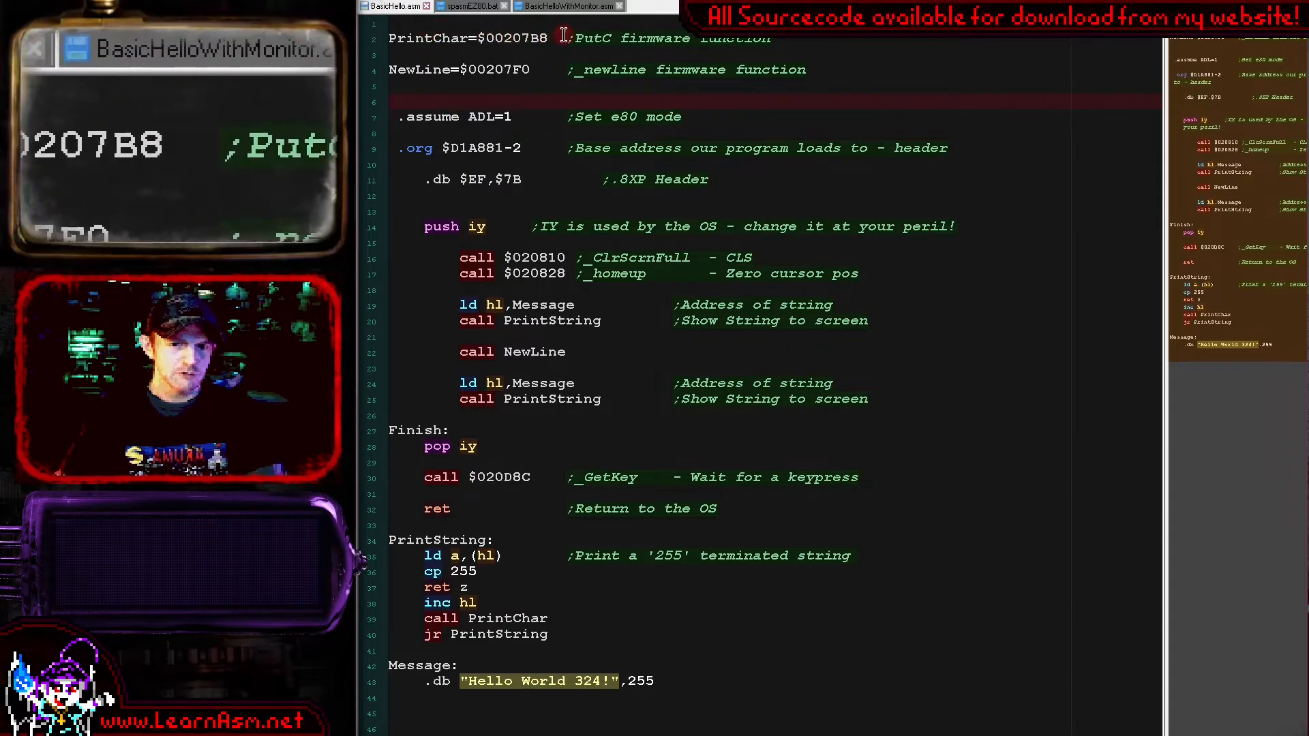
Step: Rerun the NppExec build script, raising the 'Console process is still running' warning
left_click(476, 6)
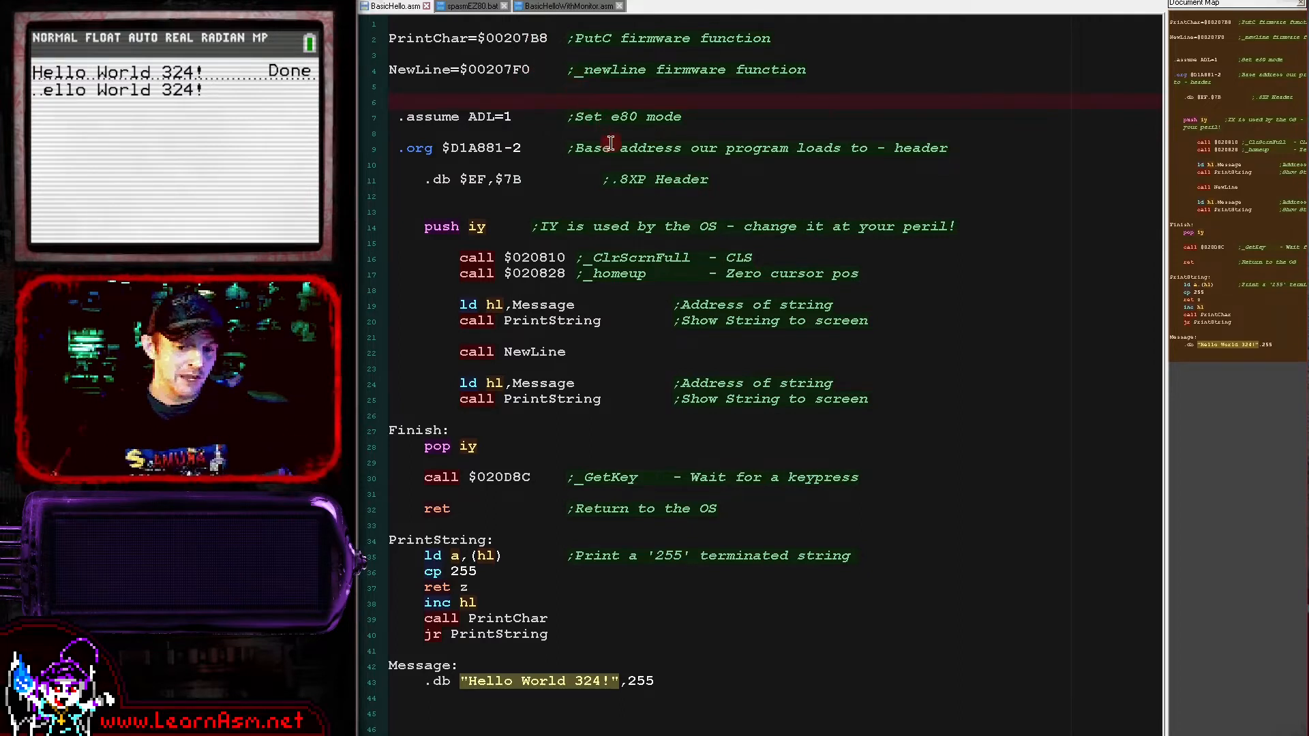
mouse_move(581, 196)
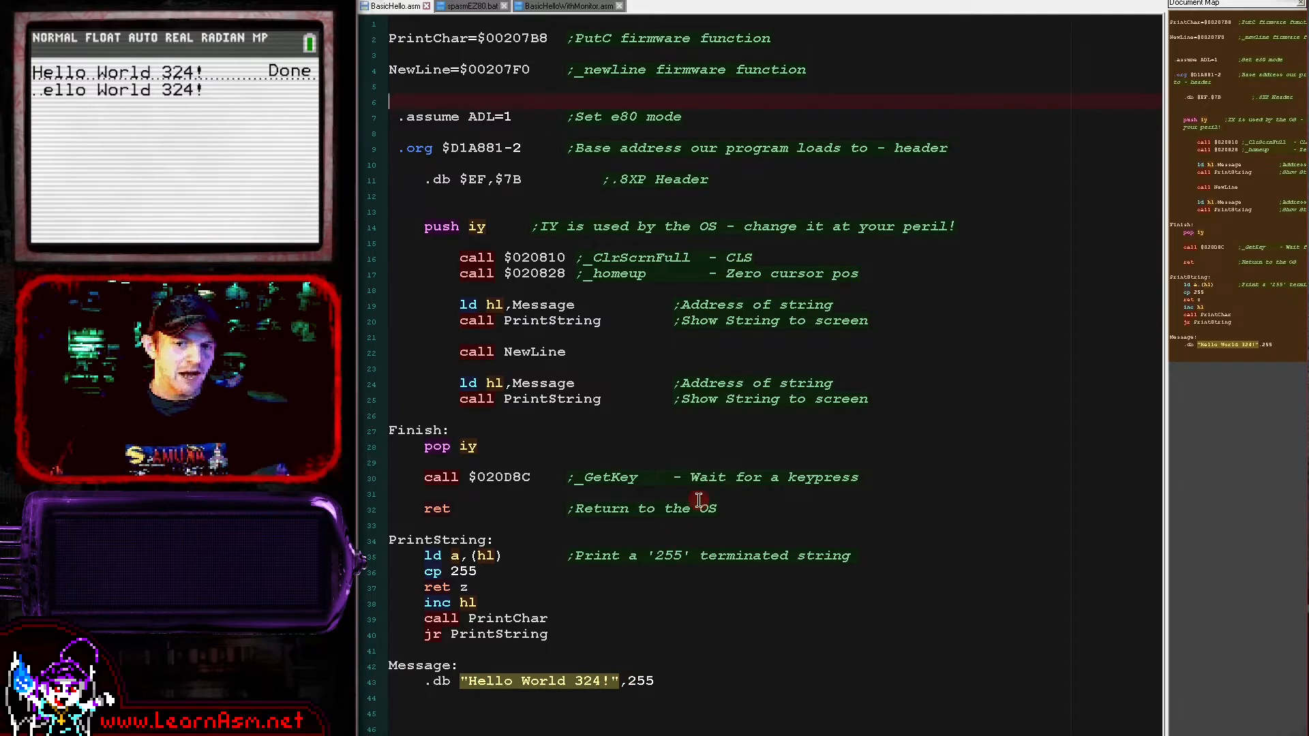
mouse_move(529, 237)
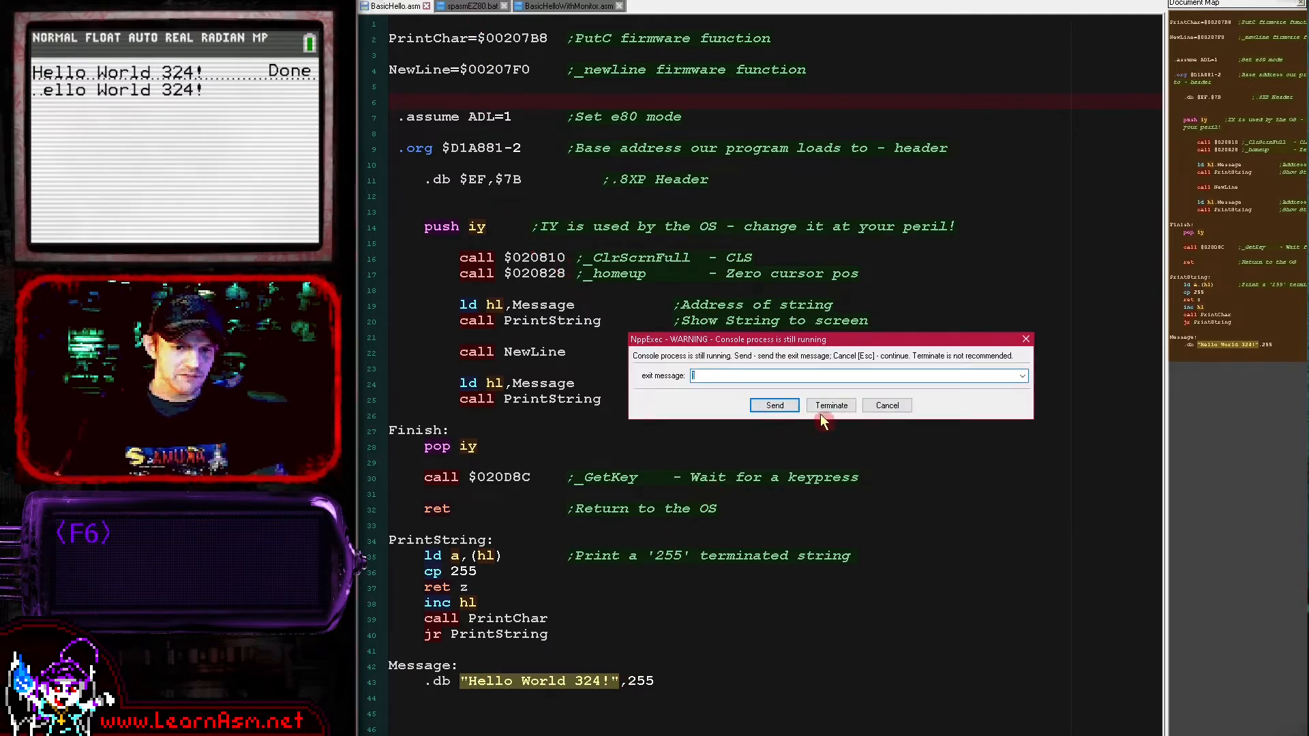
Step: Terminate the still-running console process so BasicHello.asm shows again
left_click(830, 404)
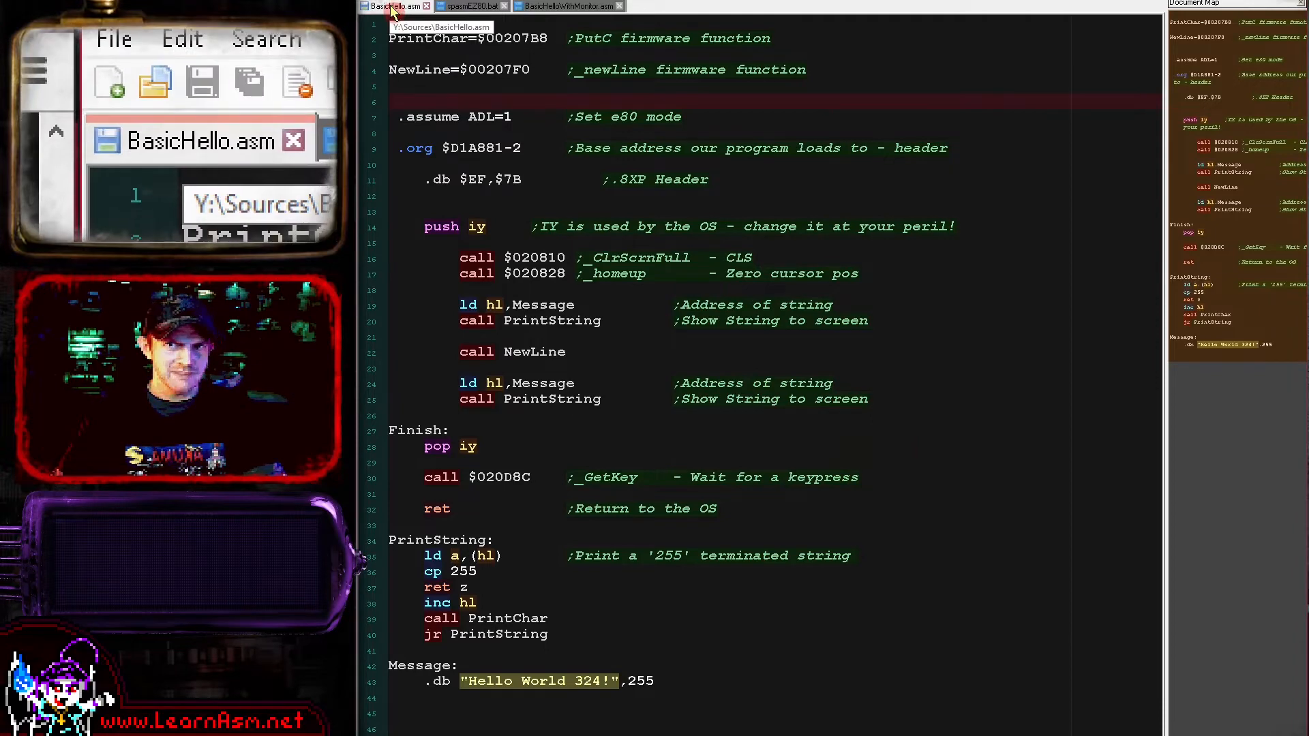
Step: View the spasmEZ80.bat build script, close the CEmu emulator, and return to BasicHello.asm
left_click(480, 6)
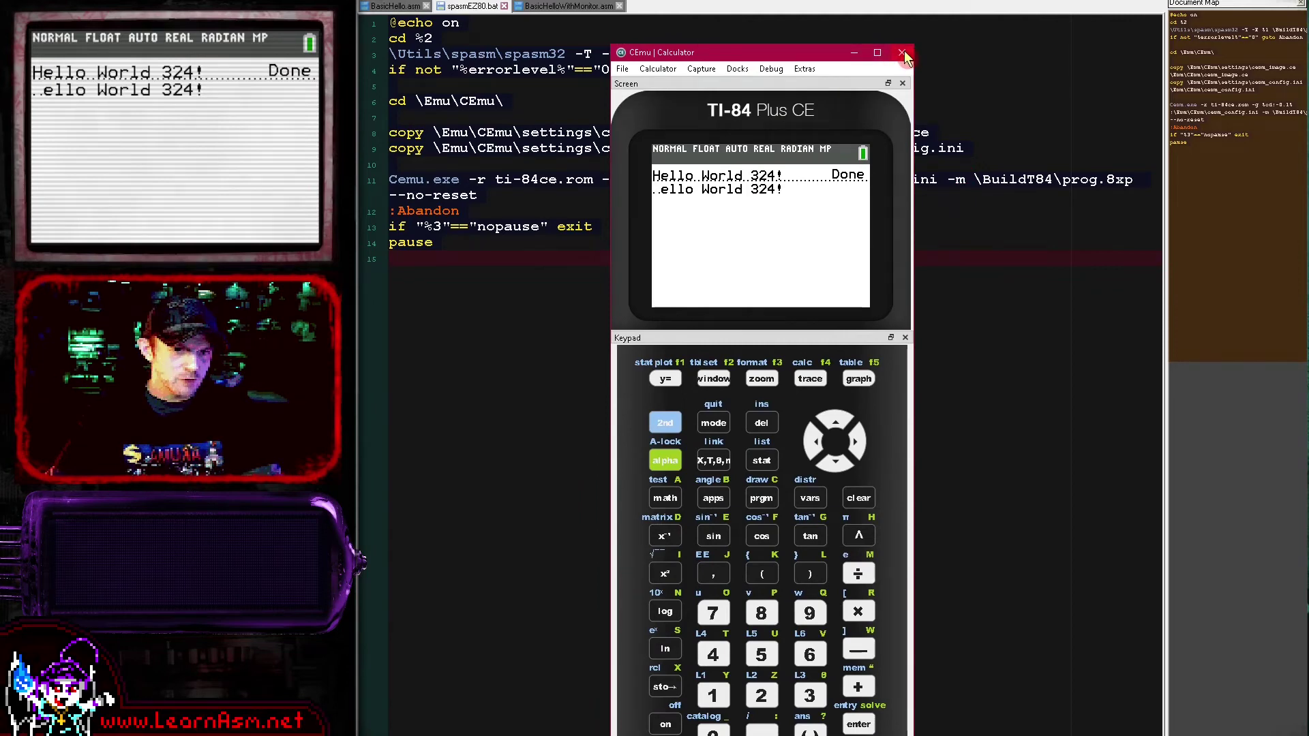
left_click(903, 52)
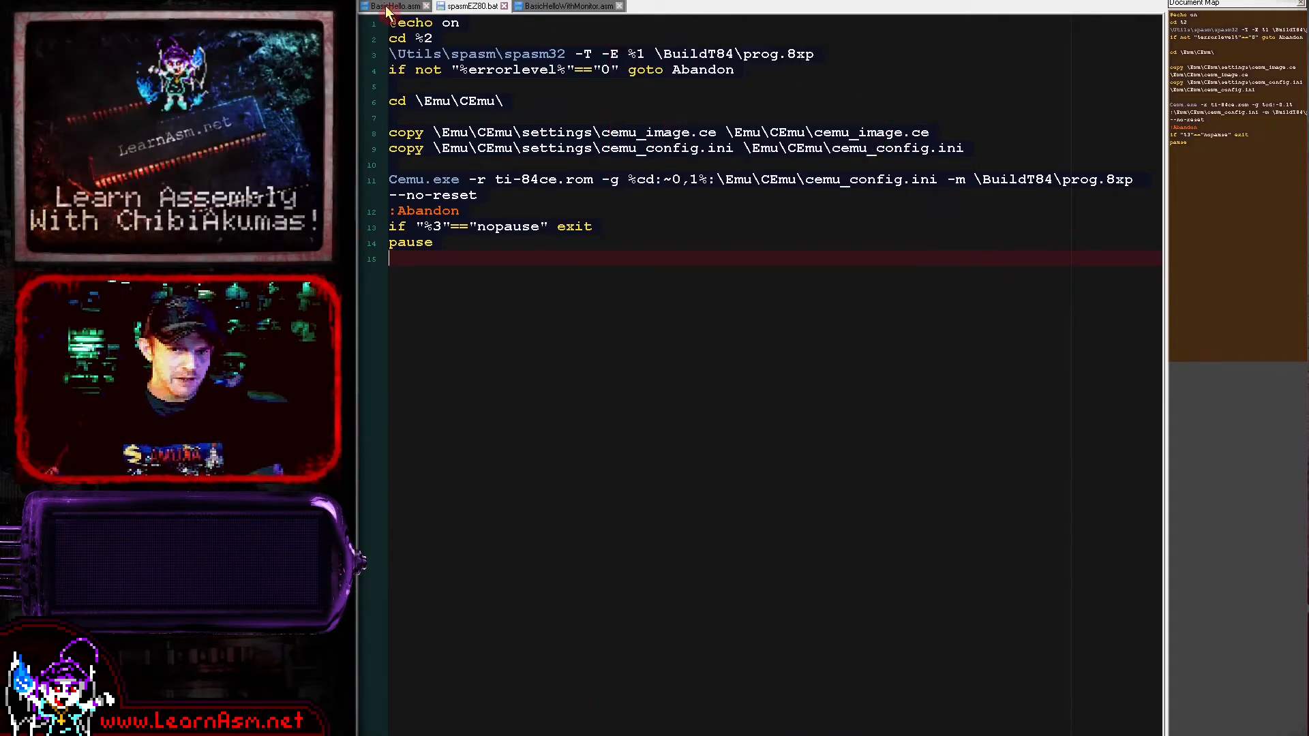
left_click(389, 6)
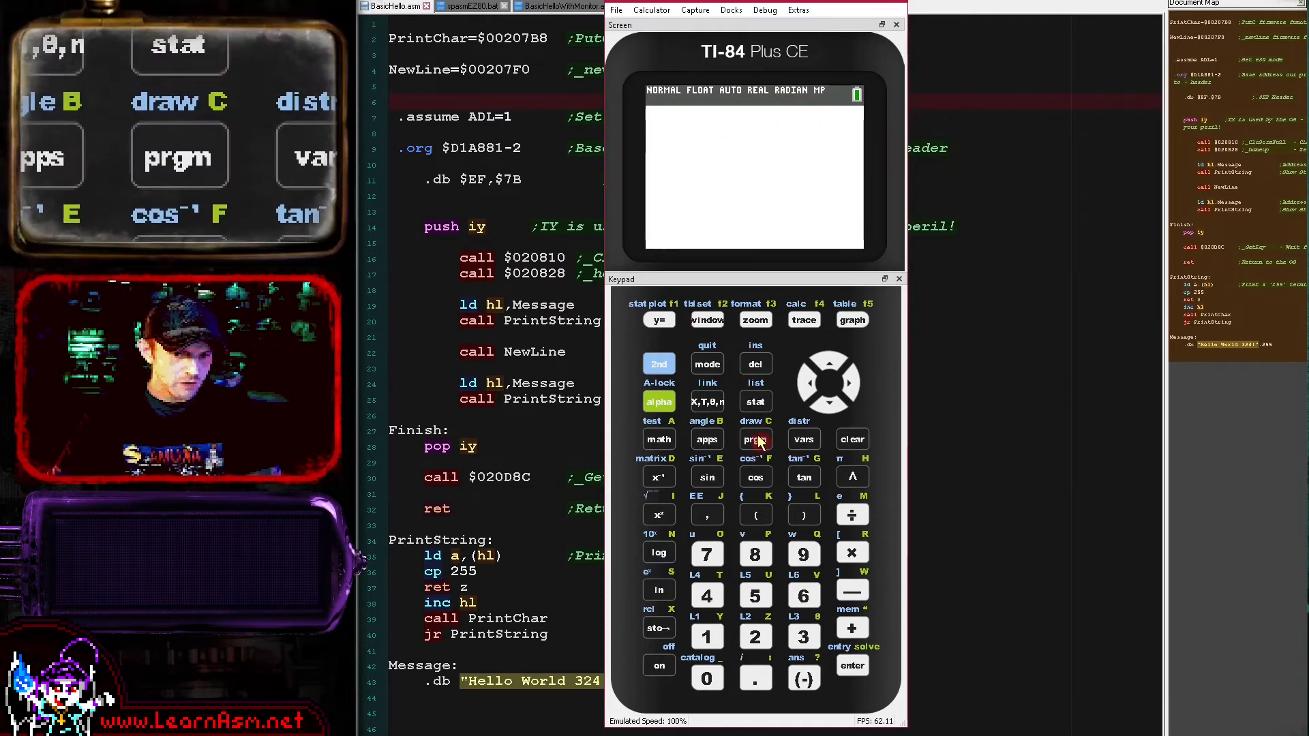
Step: Run the assembly program from the calculator's prgm list so Hello World 324! prints twice
left_click(755, 439)
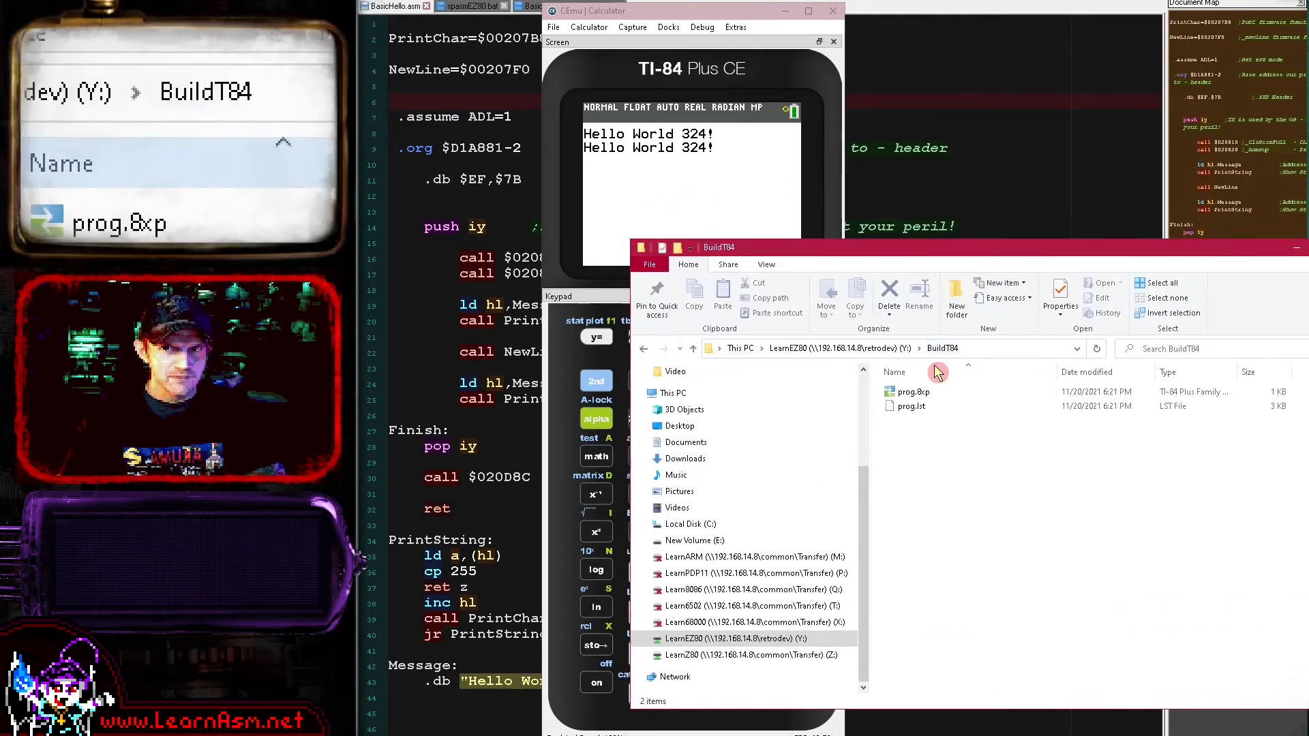
Step: Send prog.8xp from BuildT84 to CEmu and accept the transfer warning
left_click(914, 393)
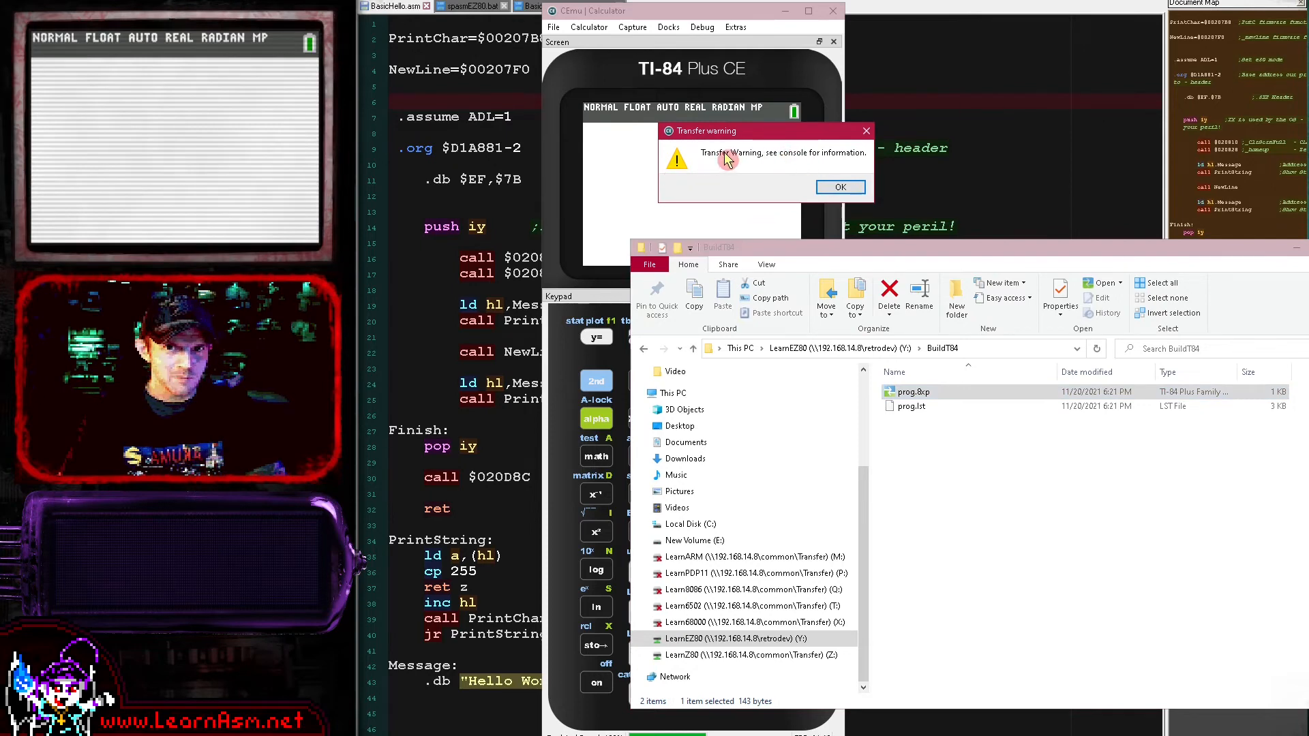
left_click(840, 187)
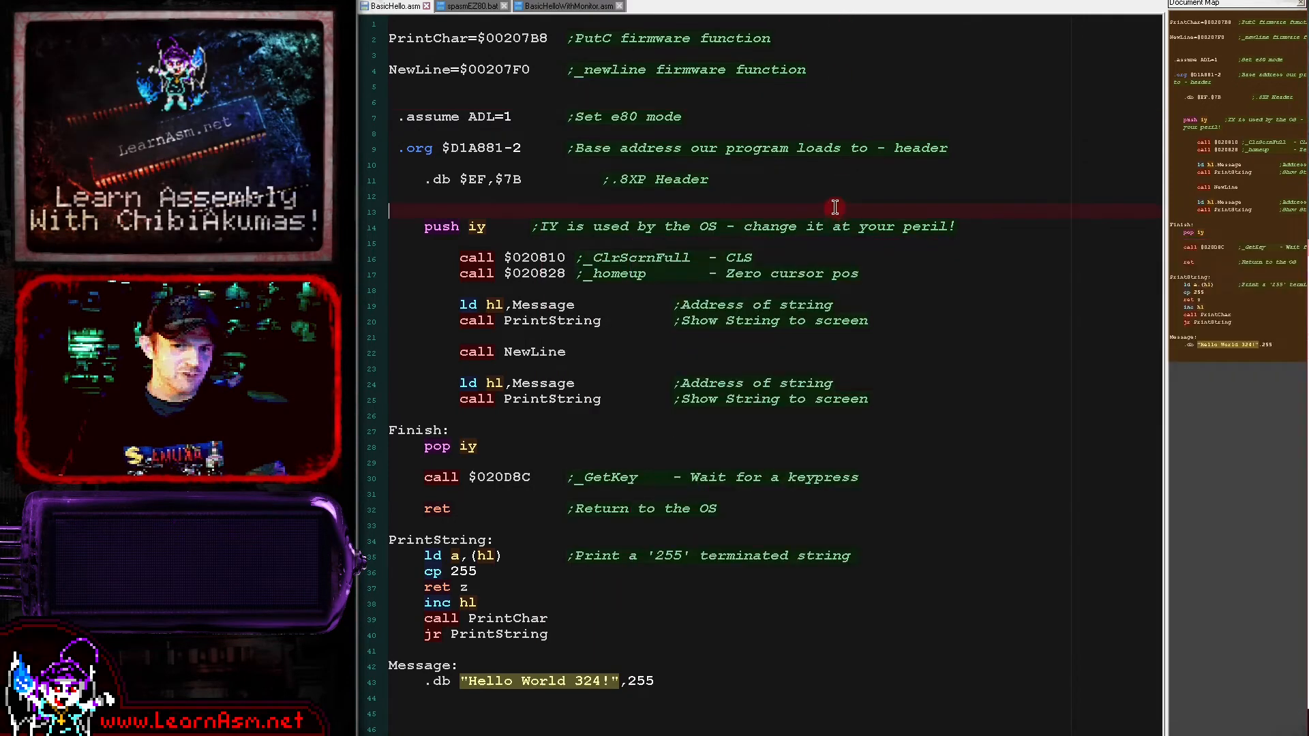
Step: View the spasmEZ80.bat build script, then switch to BasicHelloWithMonitor.asm
left_click(477, 7)
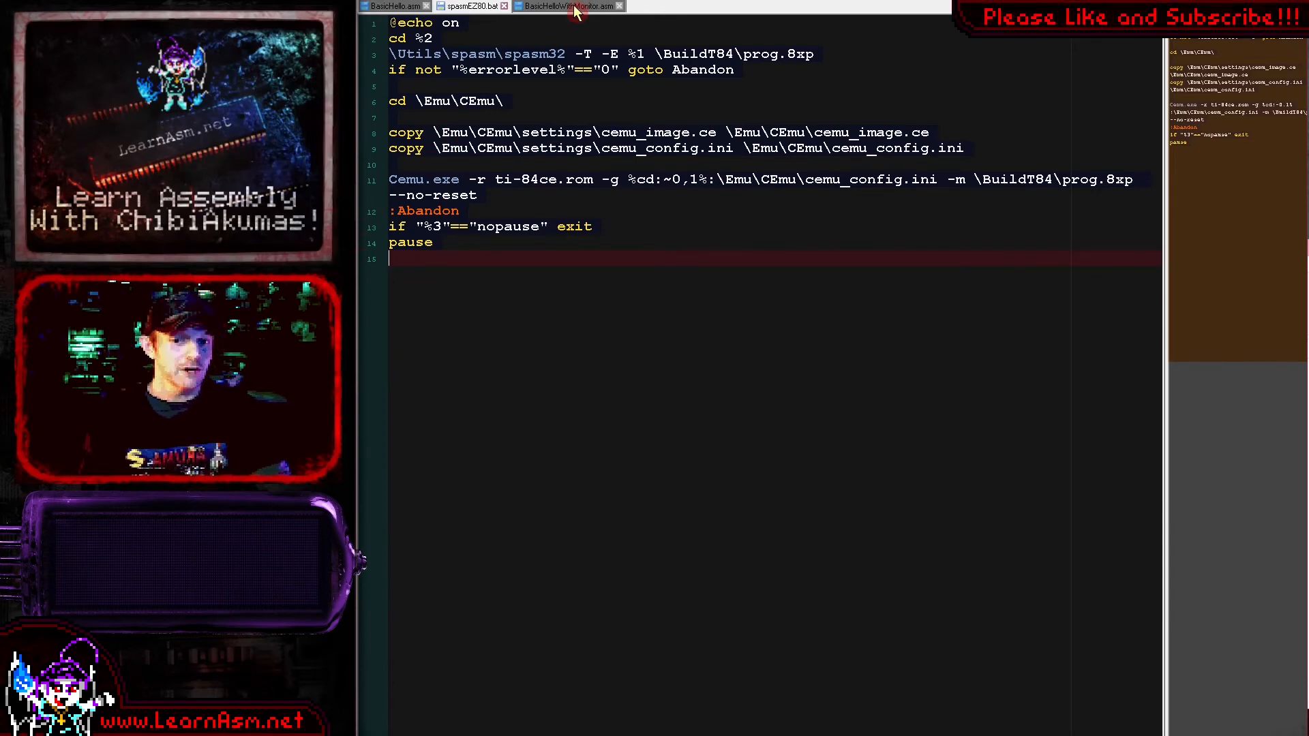
left_click(565, 4)
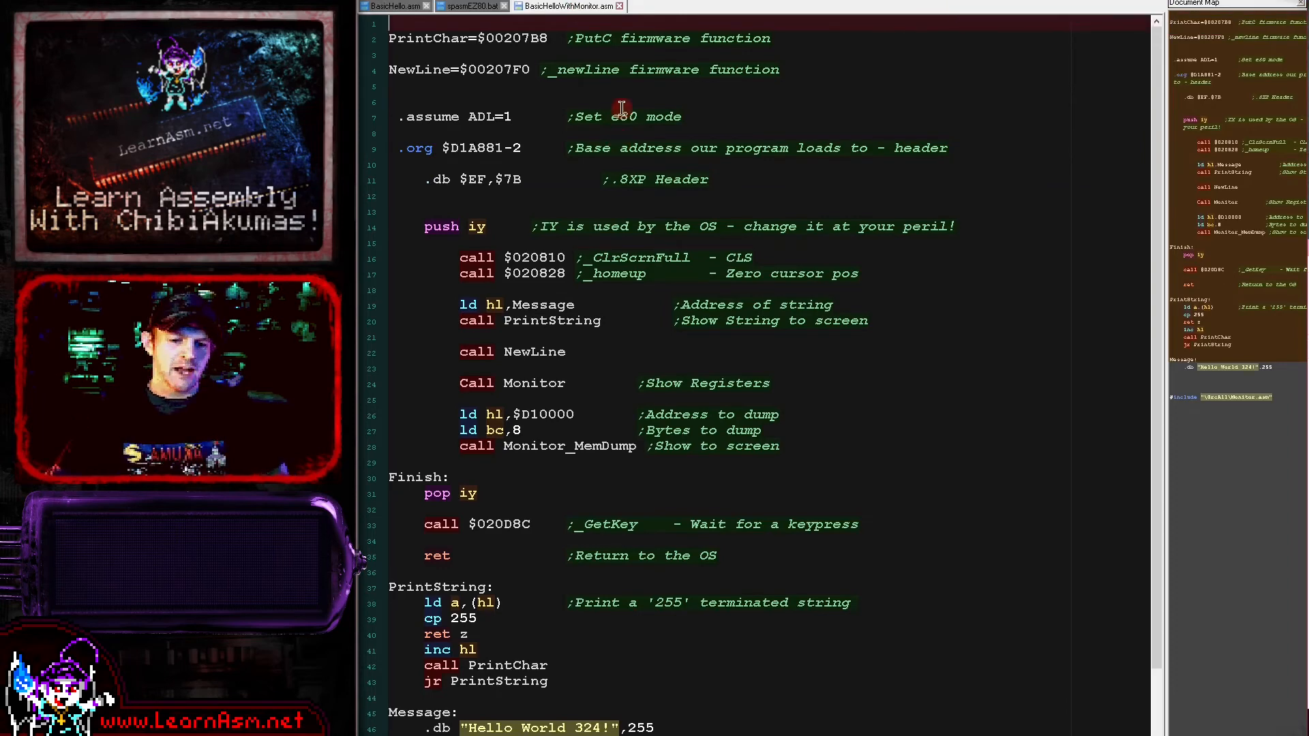
mouse_move(548, 295)
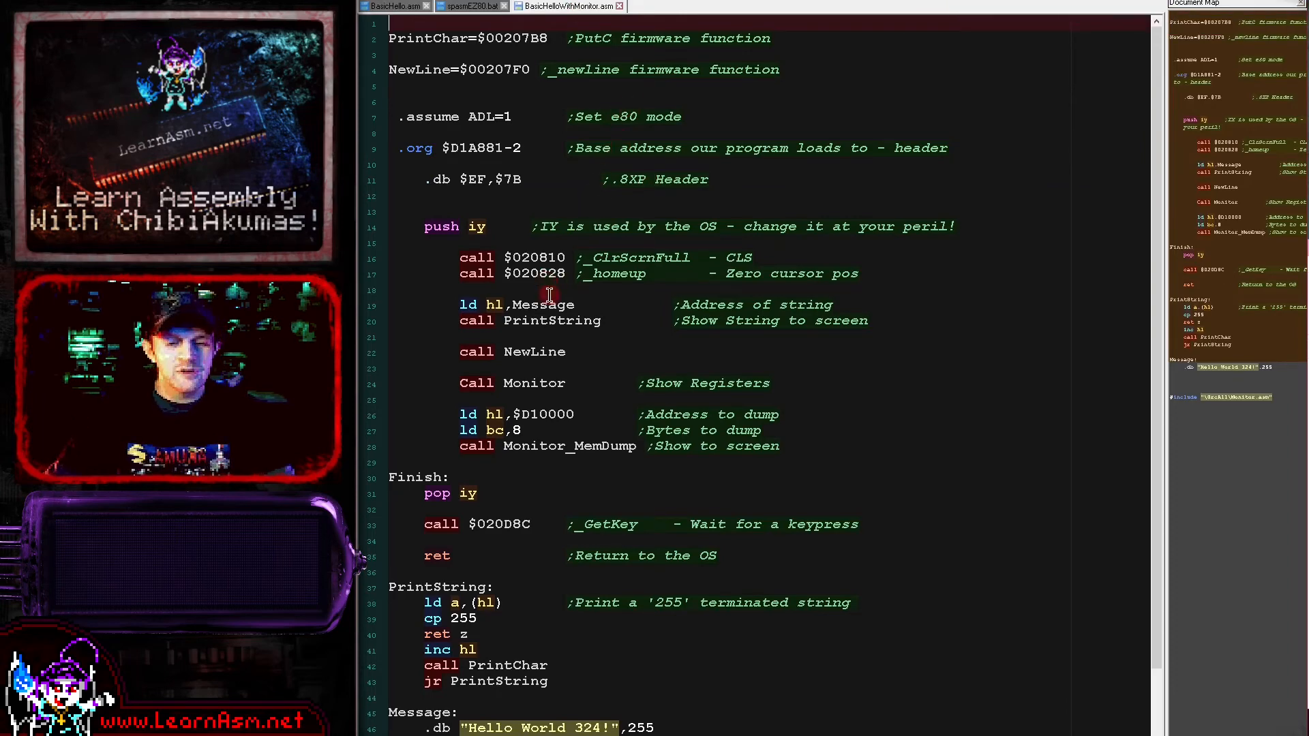
Step: Review BasicHelloWithMonitor.asm and bring up the Execute dialog with the Spasm T84 build command (F6)
scroll("down", 3)
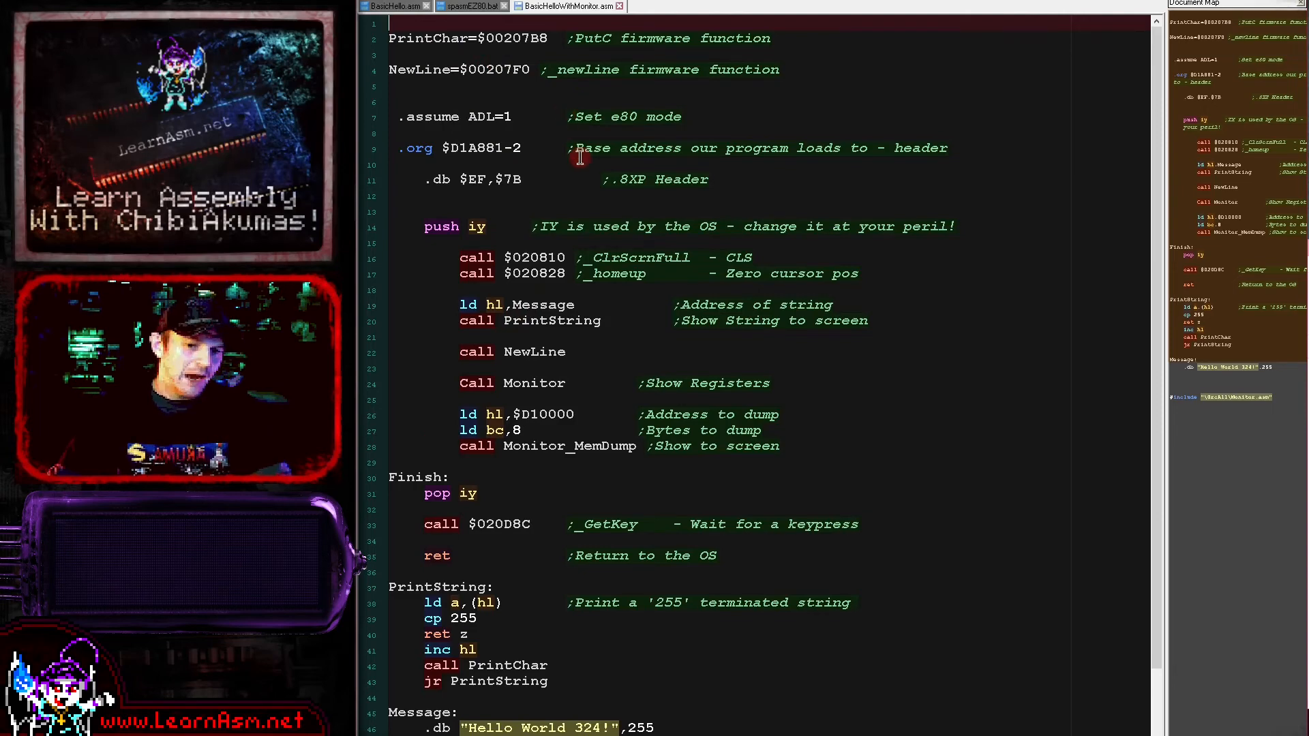
key("F6")
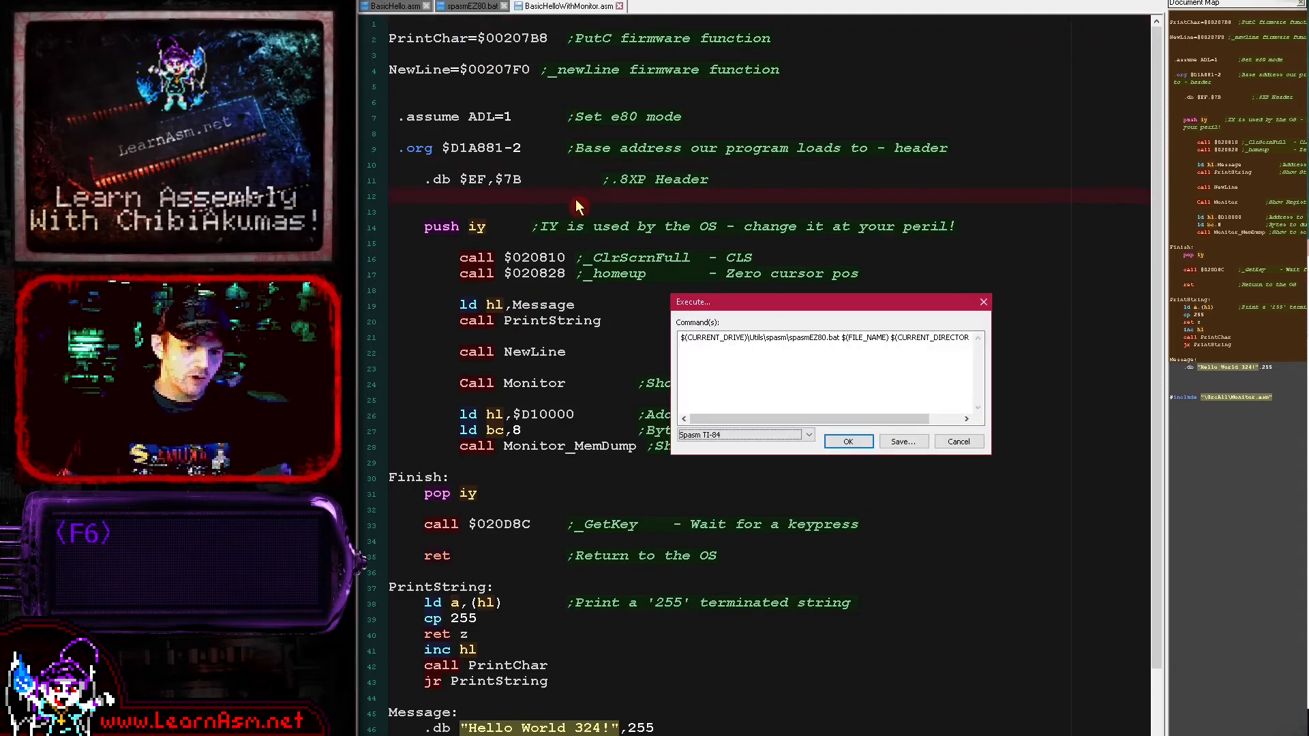
Step: Build and run the monitor program in CEmu, showing registers and an 8-byte dump at D10000, then close CEmu
left_click(848, 442)
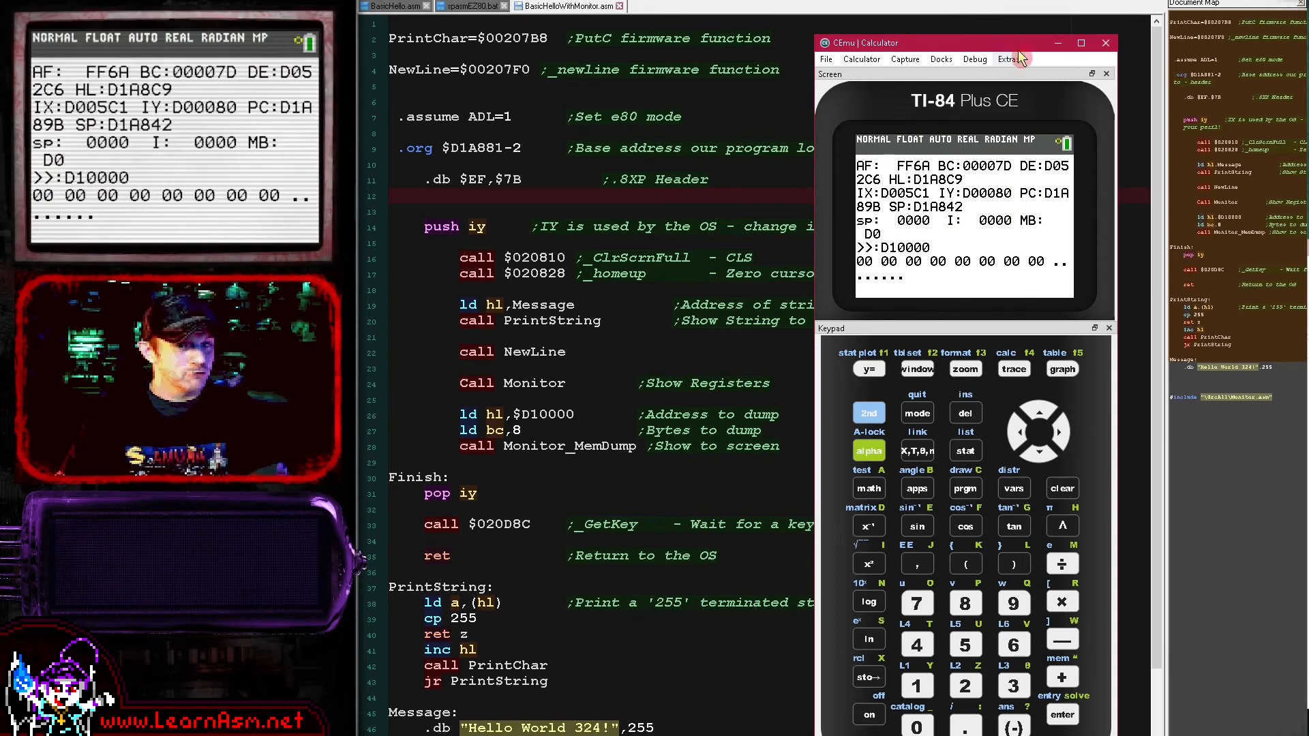
left_click(1104, 43)
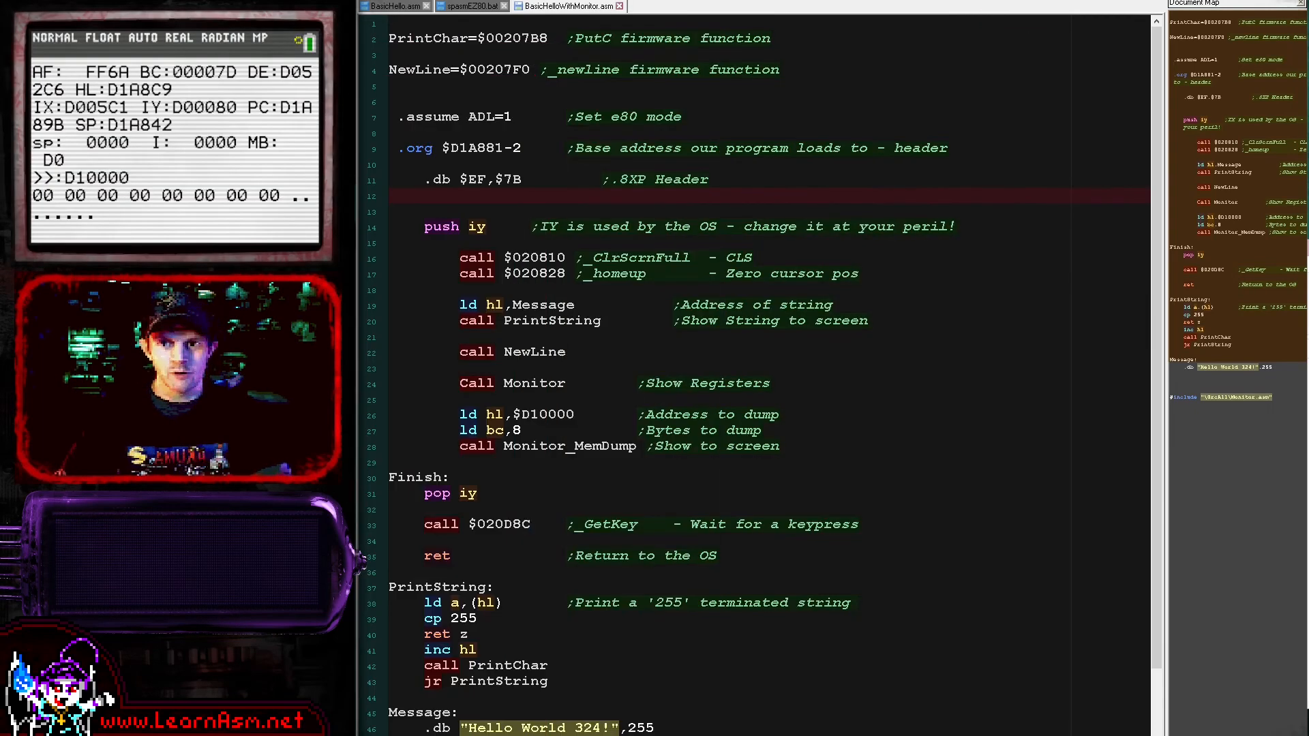